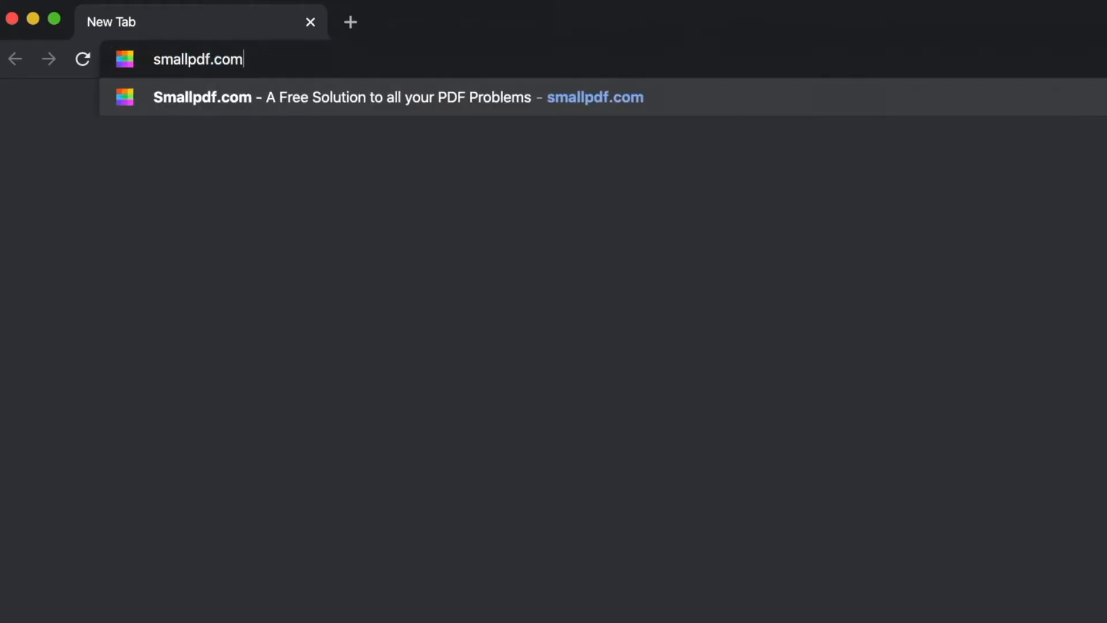
- Go to smallpdf.com and open the Edit PDF tool with Faces.pdf loaded
{"action": "key", "text": "Enter"}
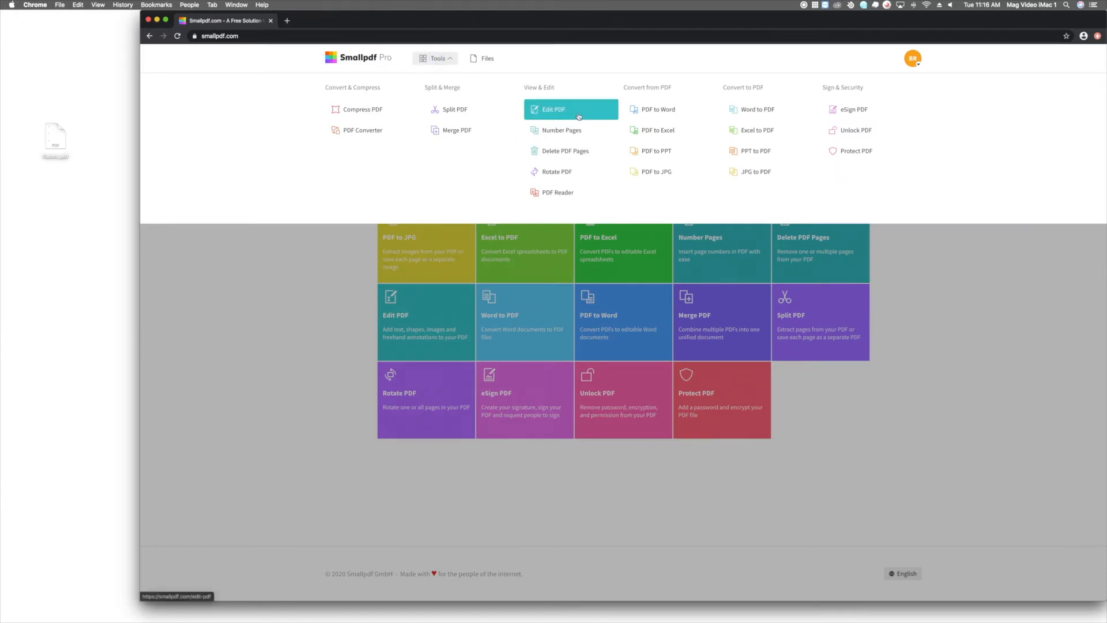
{"action": "left_click", "coordinate": [553, 108]}
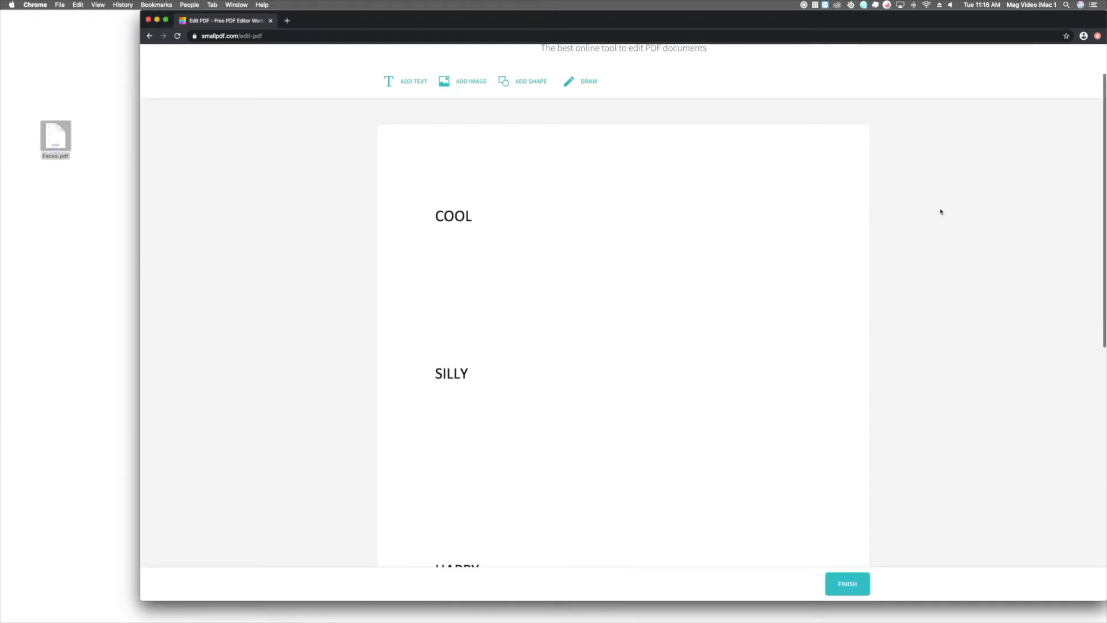
{"action": "mouse_move", "coordinate": [1096, 235]}
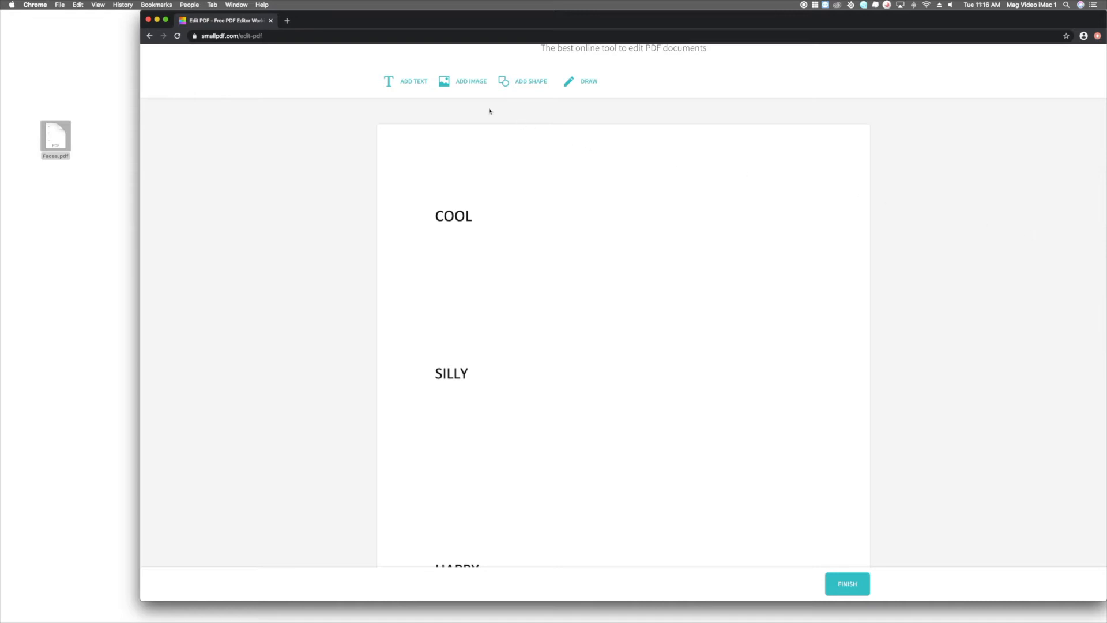
- Add the sunglasses face JPG and shrink it to sit under the COOL label
{"action": "left_click", "coordinate": [462, 81]}
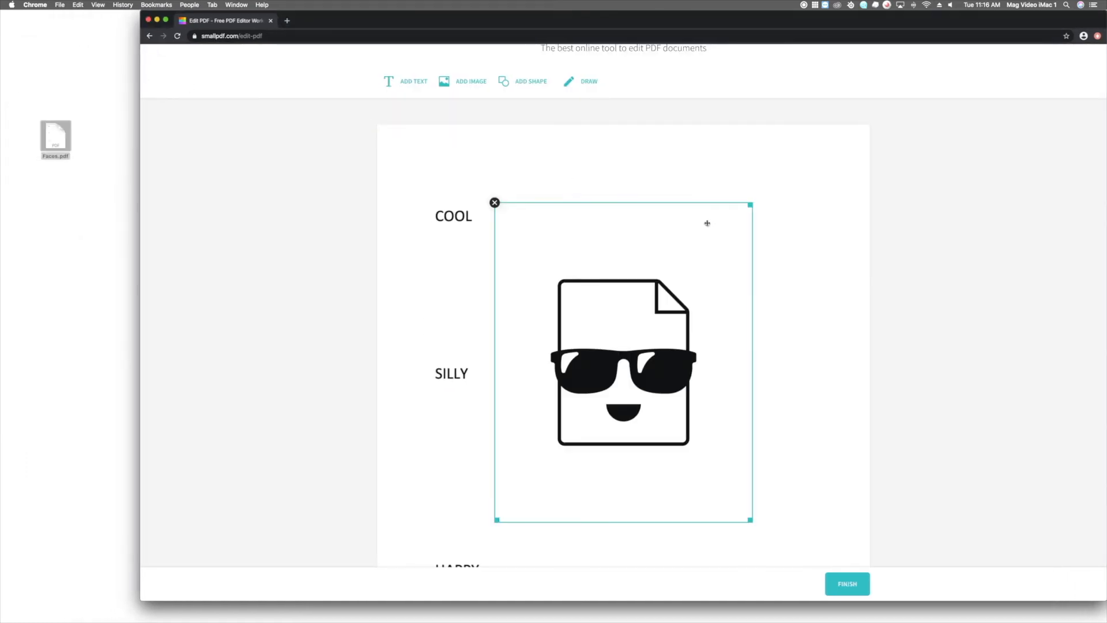
{"action": "left_click_drag", "start_coordinate": [750, 519], "coordinate": [744, 514]}
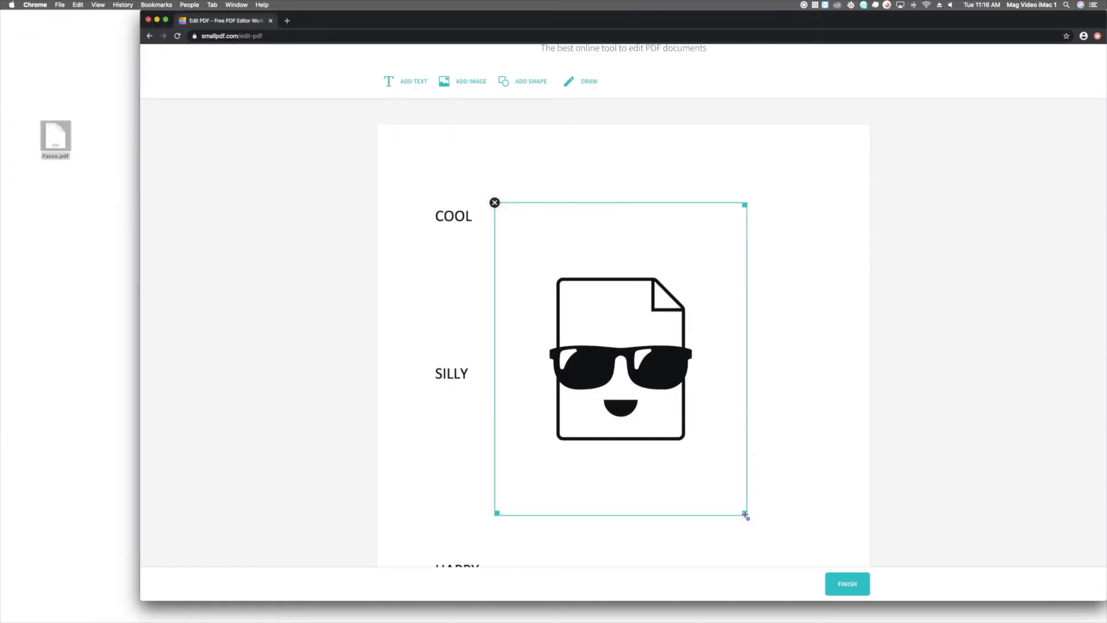
{"action": "left_click_drag", "start_coordinate": [744, 514], "coordinate": [602, 339]}
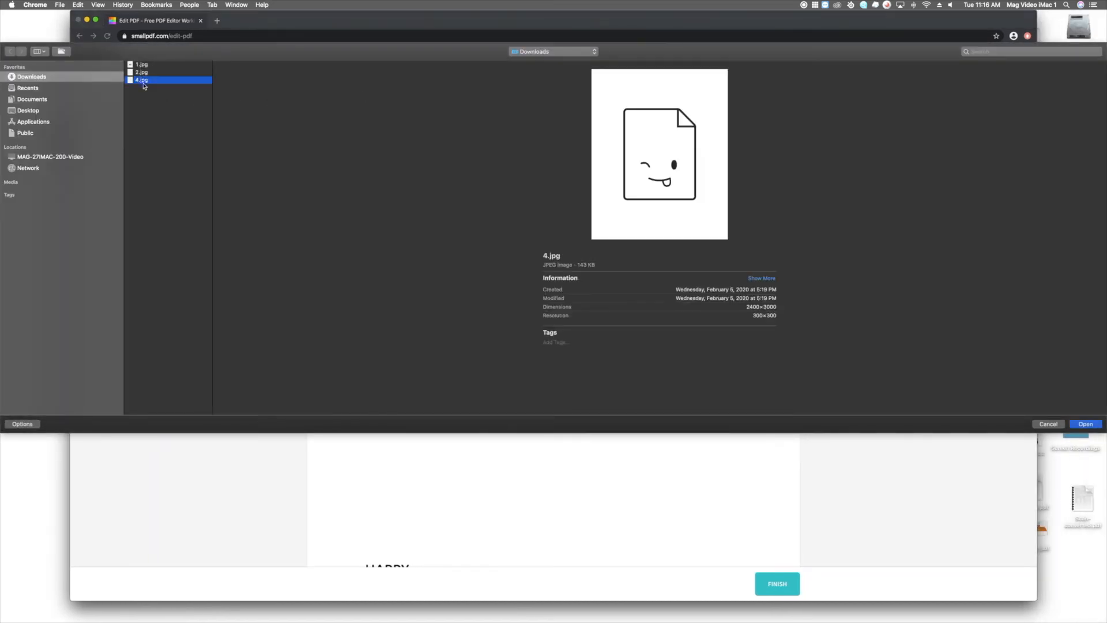
- Insert the winking face under SILLY, finish editing and download Faces-edited.pdf
{"action": "left_click", "coordinate": [1085, 423]}
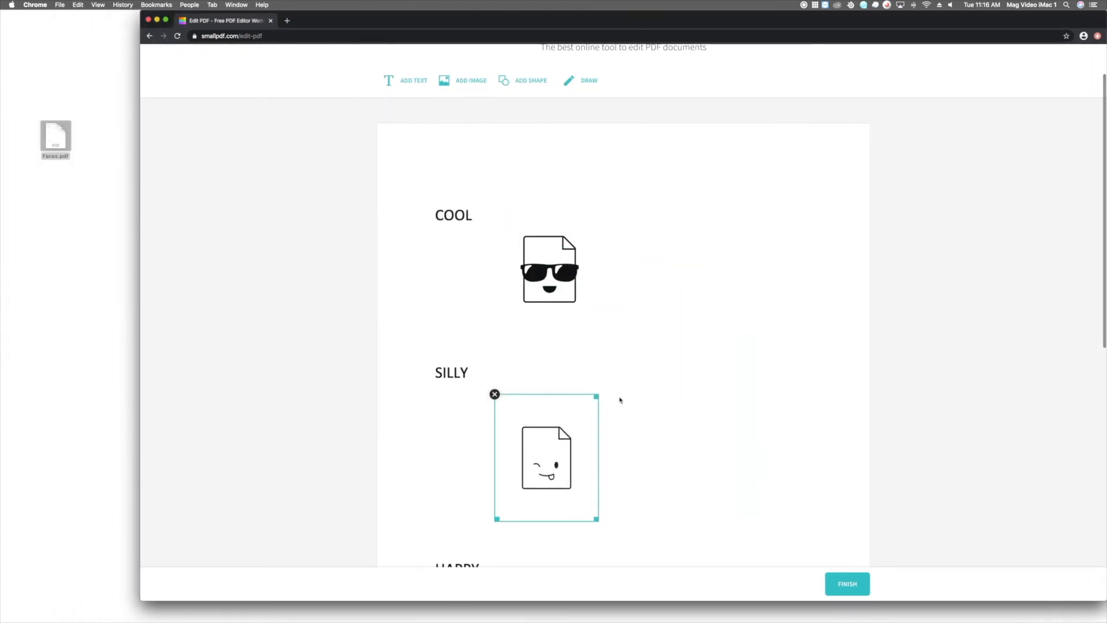
{"action": "scroll", "scroll_direction": "down", "scroll_amount": 3}
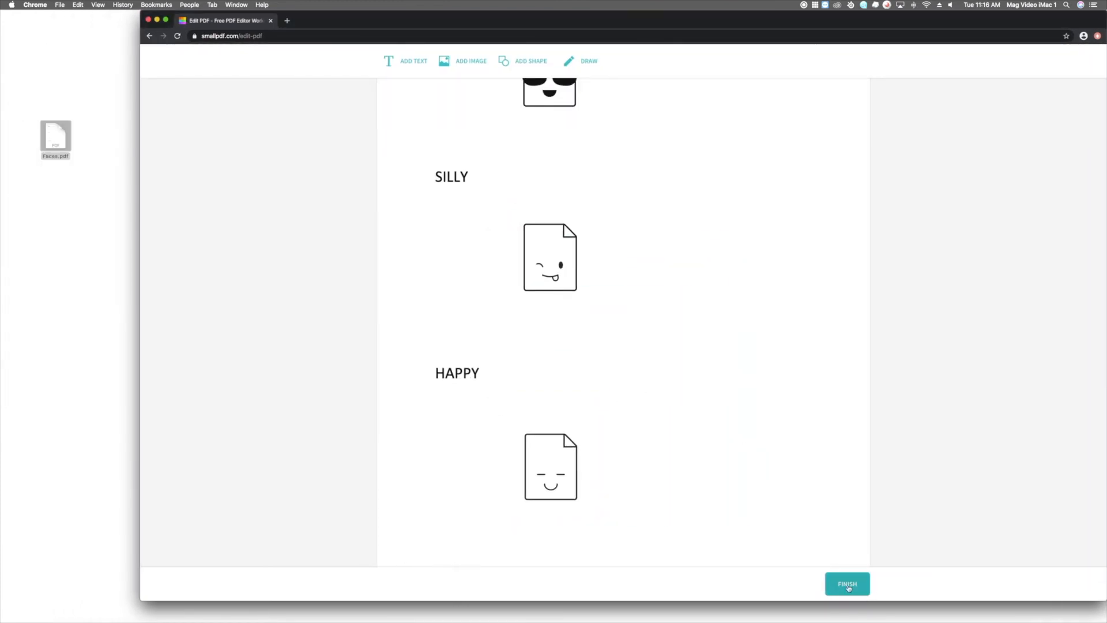
{"action": "left_click", "coordinate": [847, 584]}
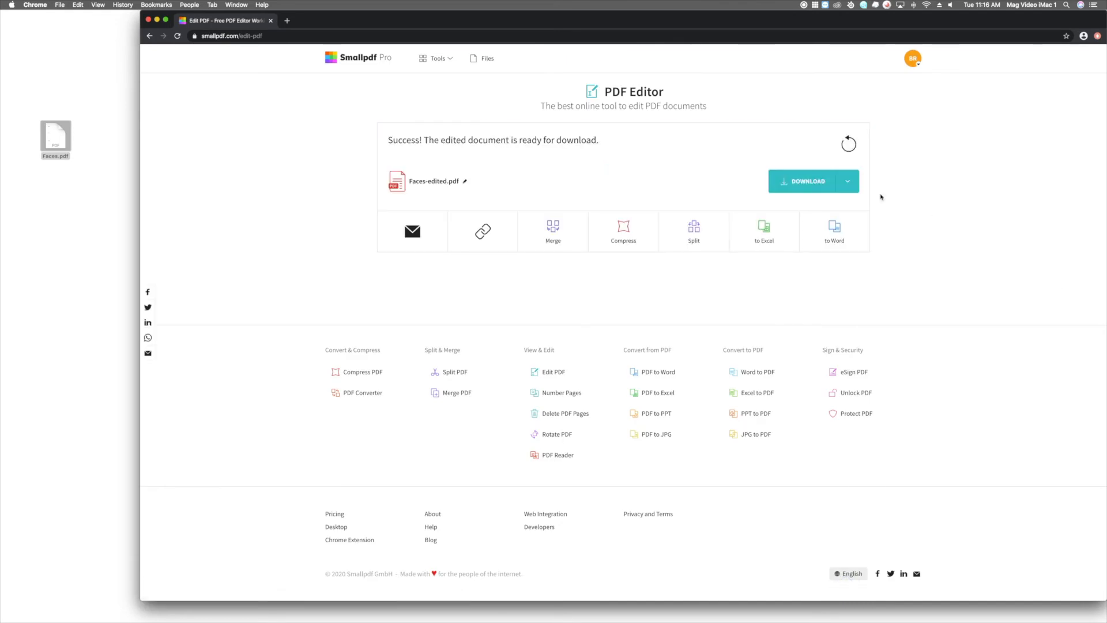
{"action": "left_click", "coordinate": [804, 181]}
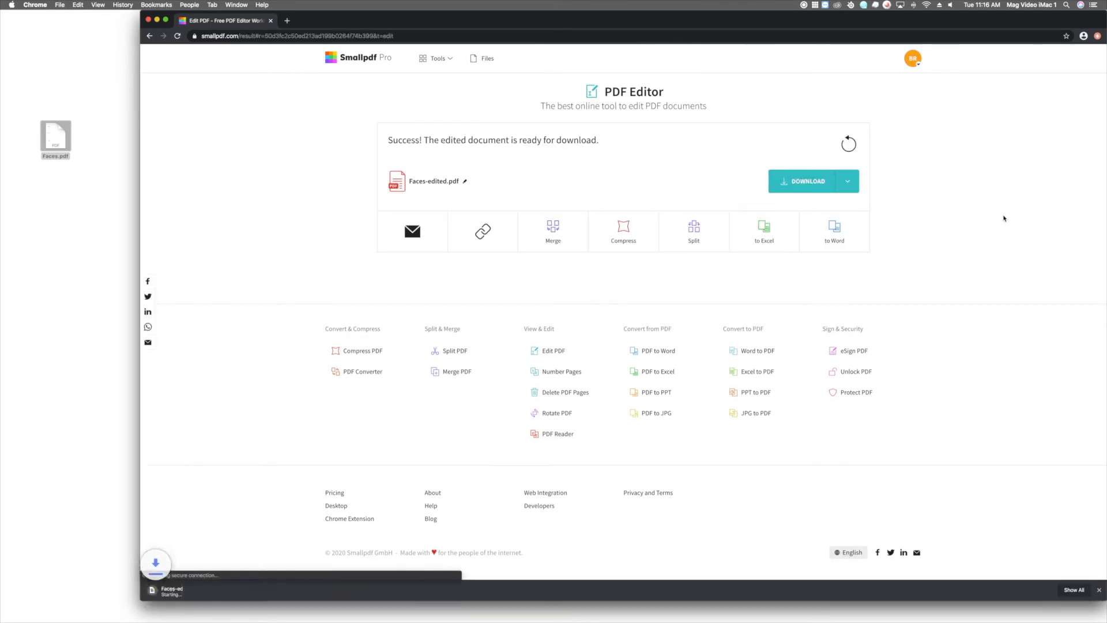